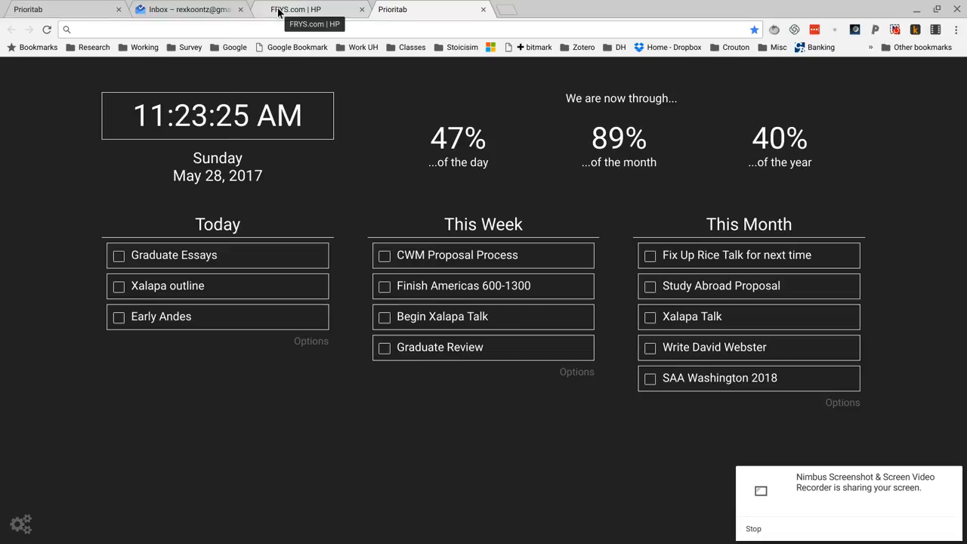
View the HP desktop's rear photo in the Frys viewer, close it, and enter metmuseum.org in a new tab.
left_click(295, 9)
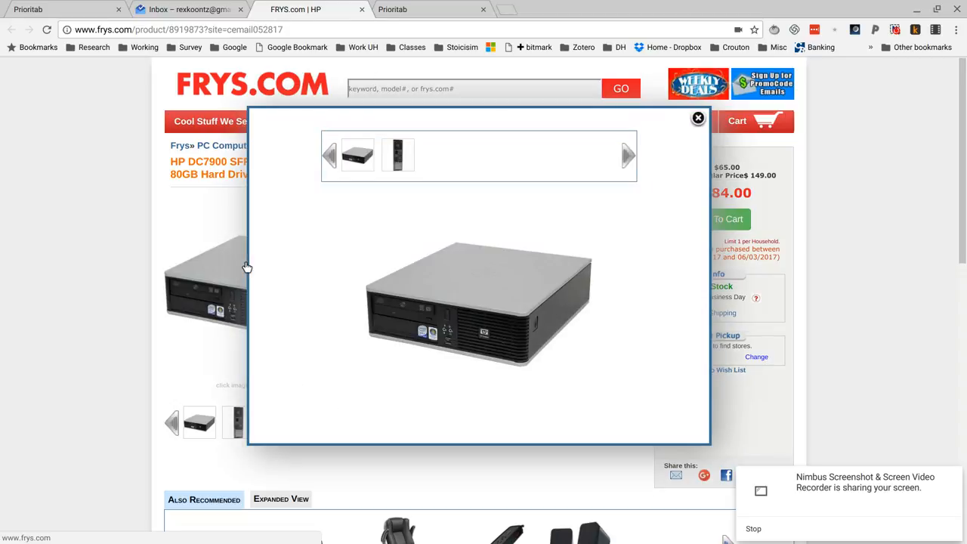
mouse_move(549, 258)
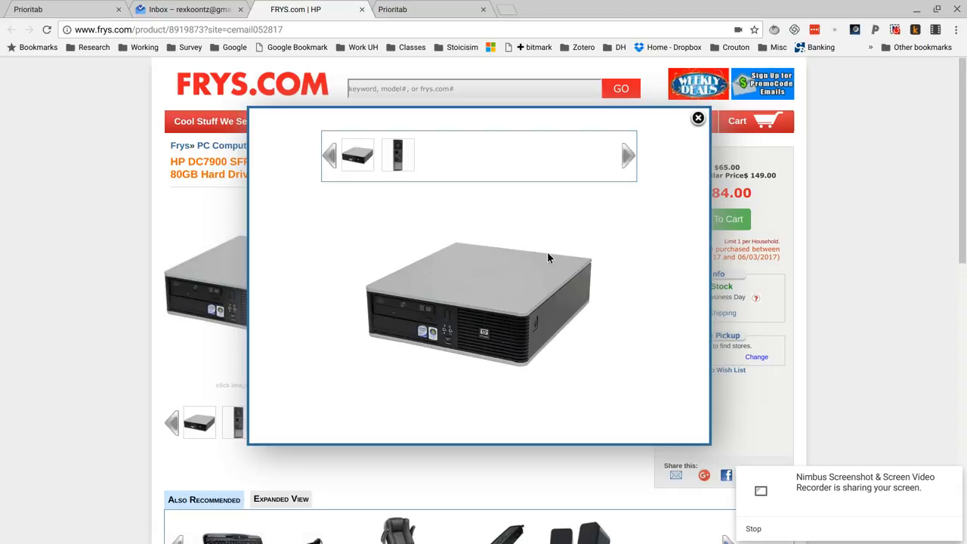
mouse_move(497, 168)
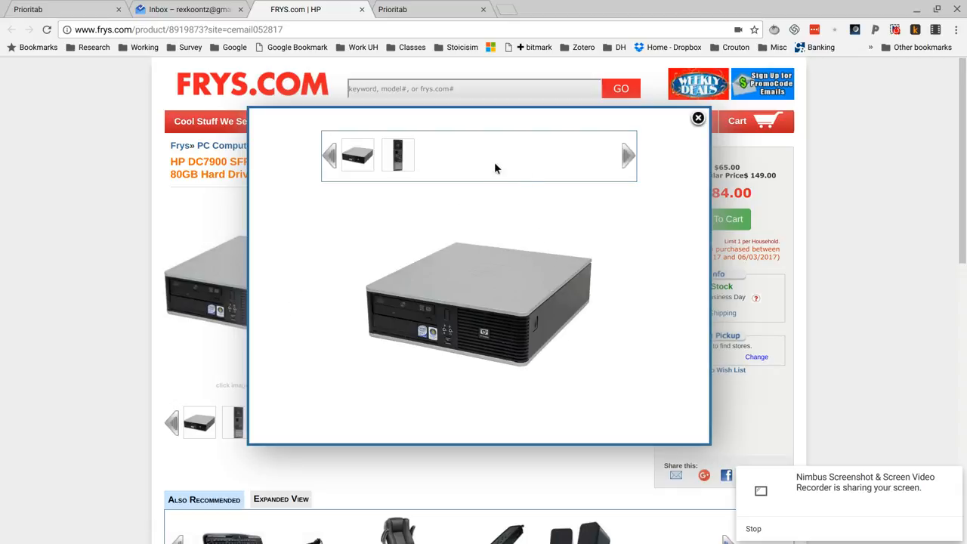
mouse_move(554, 340)
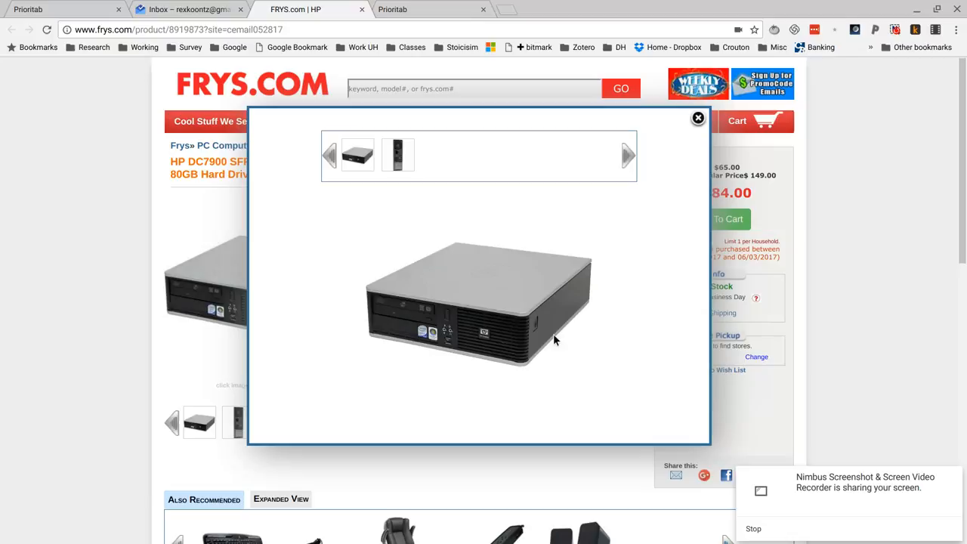
left_click(398, 155)
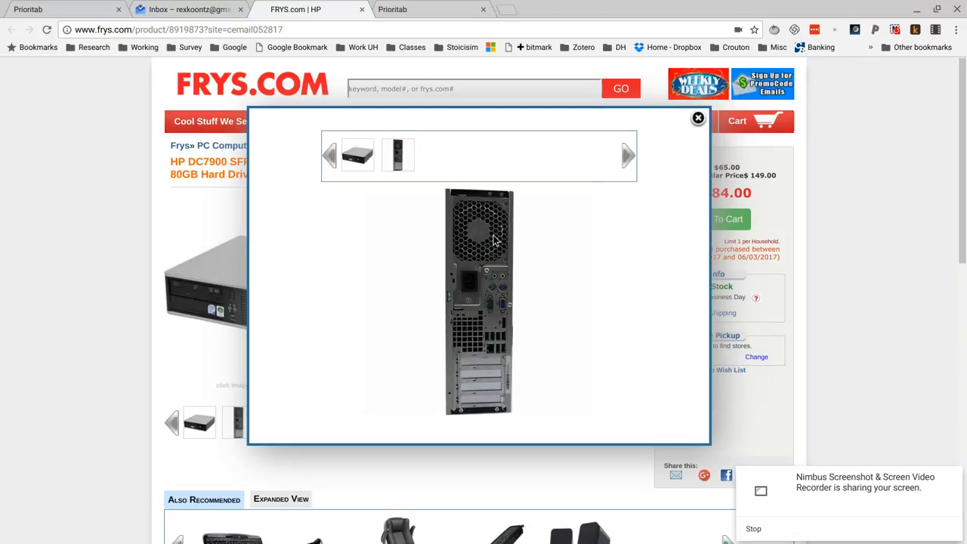
mouse_move(665, 62)
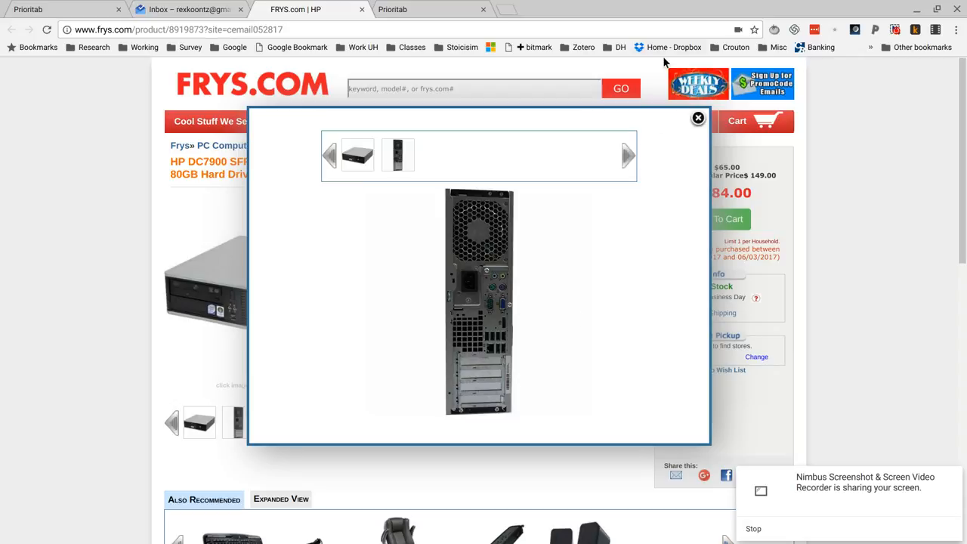
left_click(697, 118)
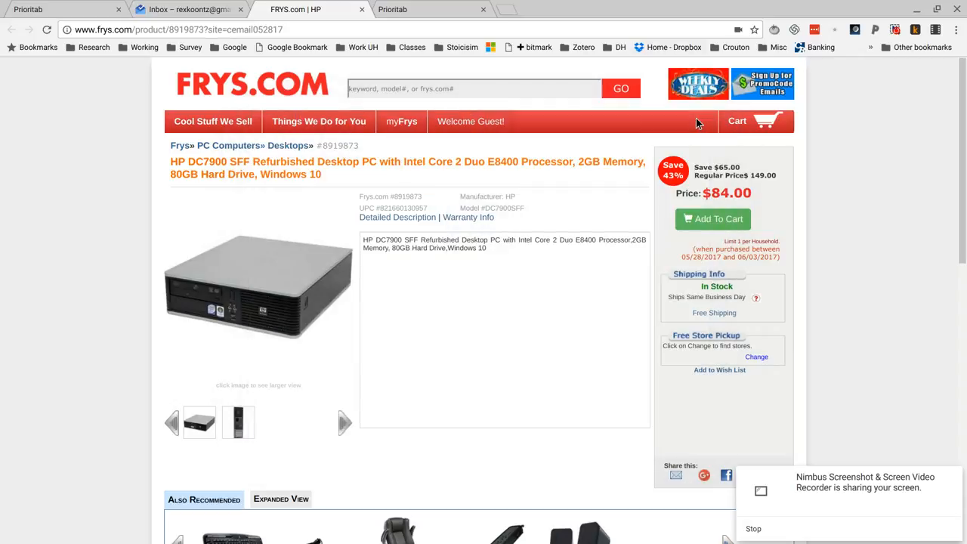
mouse_move(505, 11)
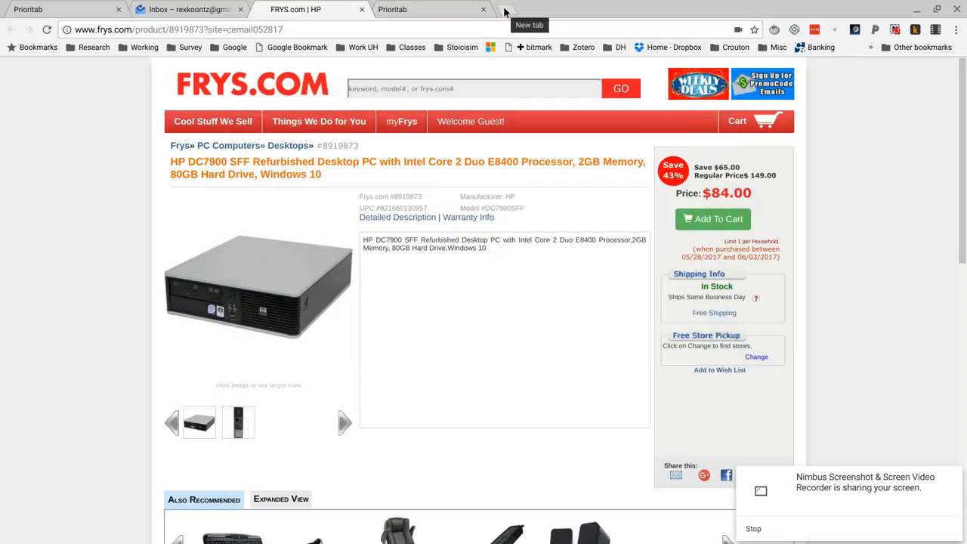
left_click(427, 9)
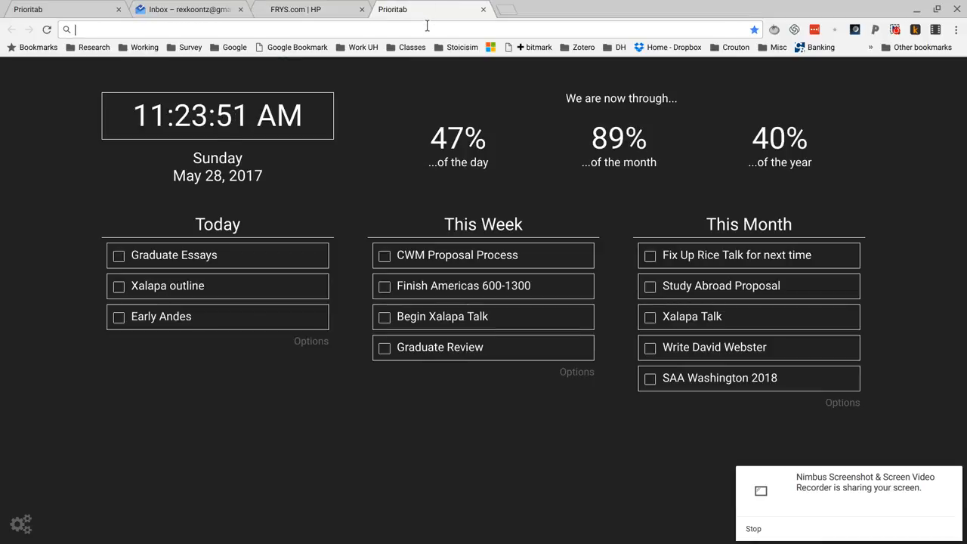
type("metmuseum.org")
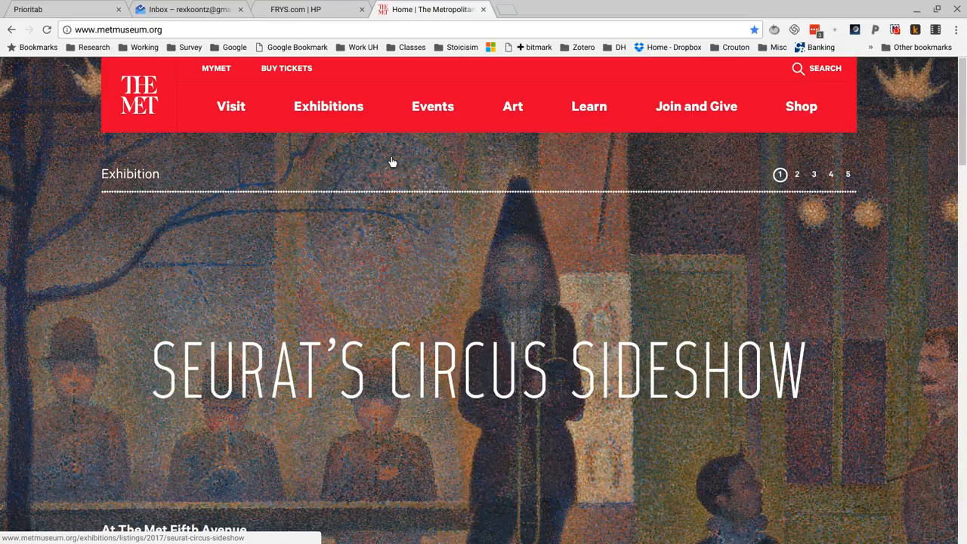
mouse_move(422, 350)
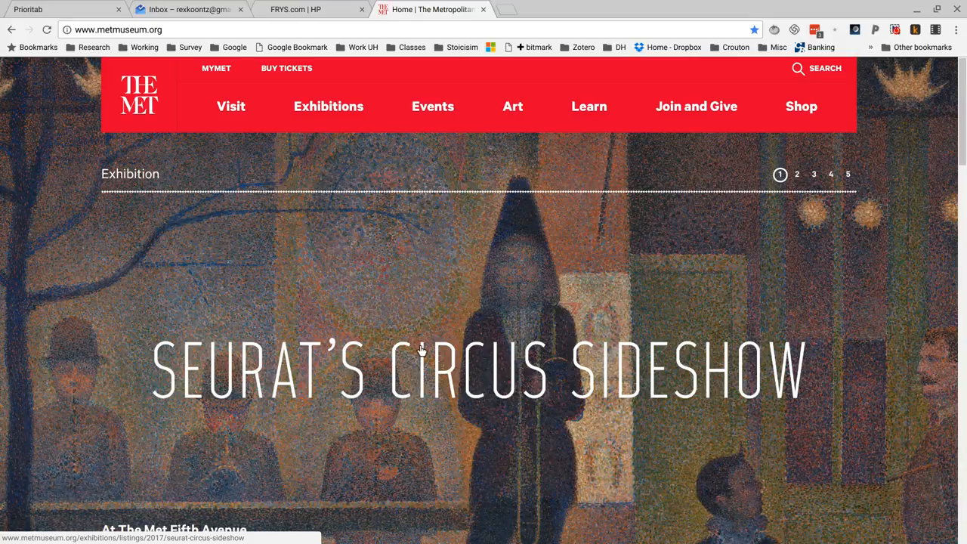
mouse_move(756, 206)
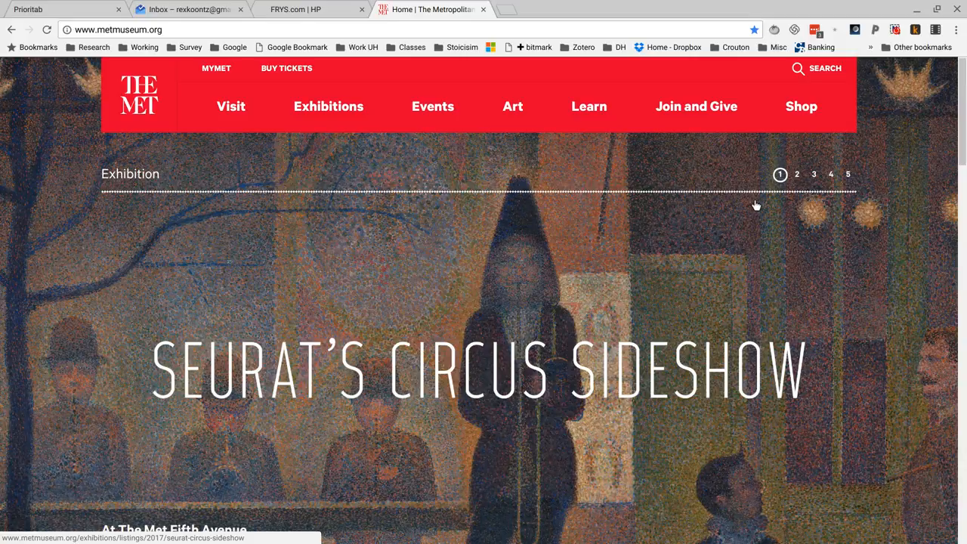
Open the Rei Kawakubo / Comme des Garçons feature from the Met homepage carousel.
left_click(797, 174)
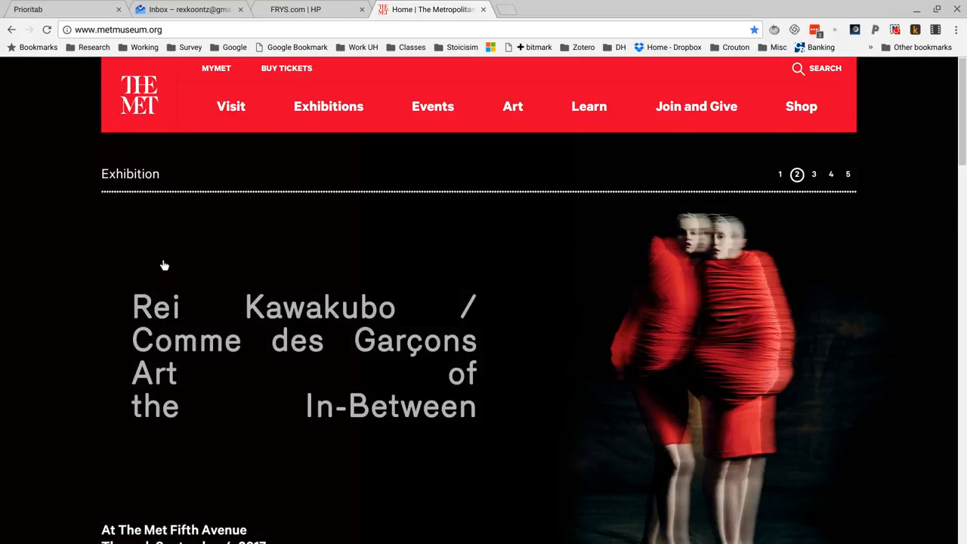
mouse_move(637, 283)
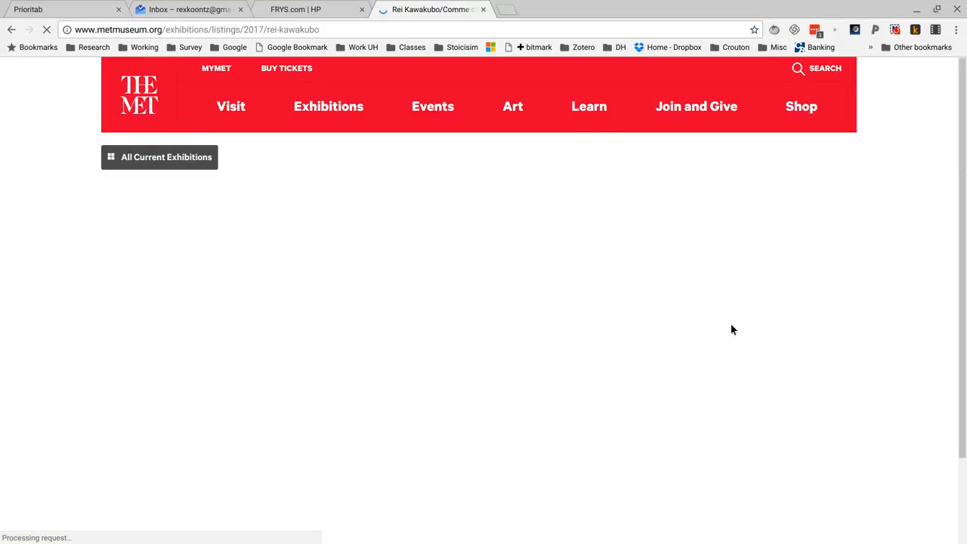
mouse_move(559, 357)
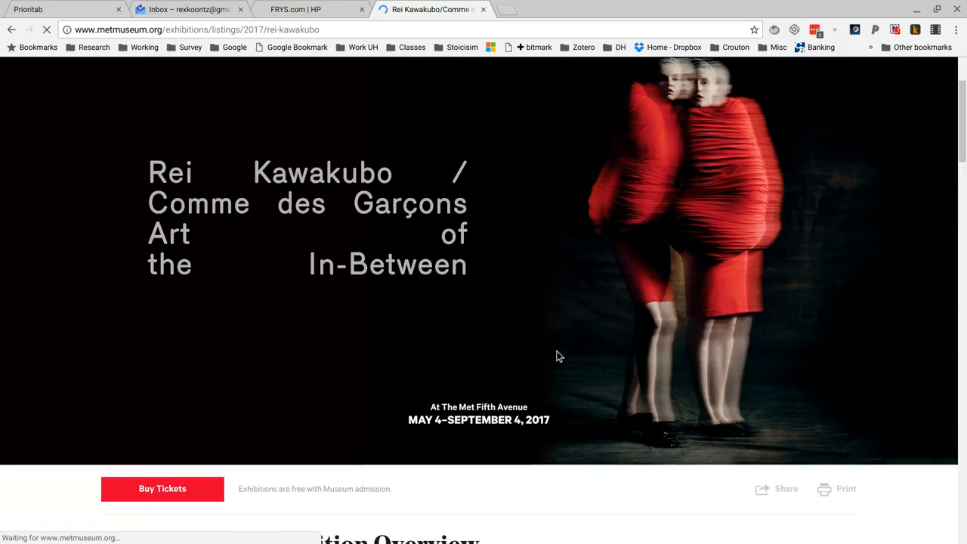
Scroll through the Rei Kawakubo exhibition overview and open the Nimbus recorder controls.
scroll("down", 3)
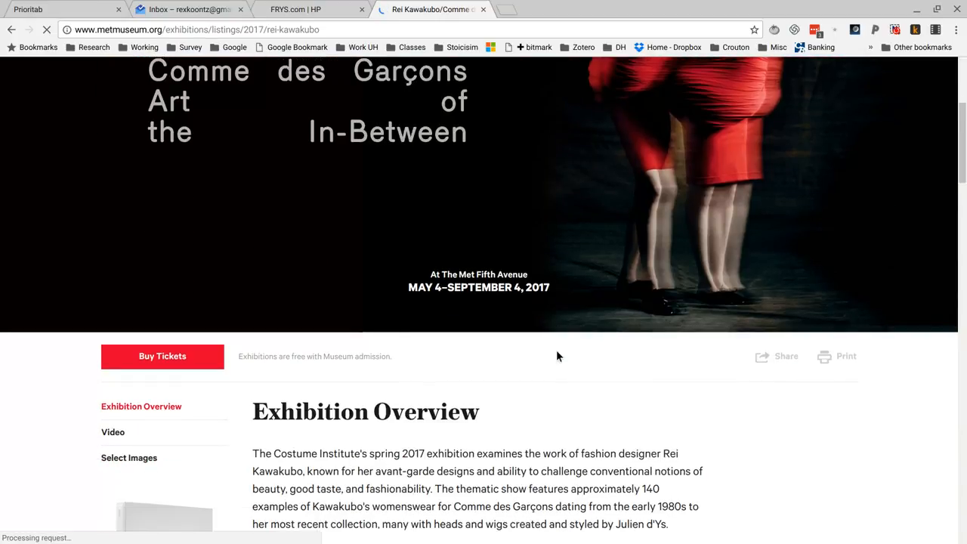
scroll("down", 3)
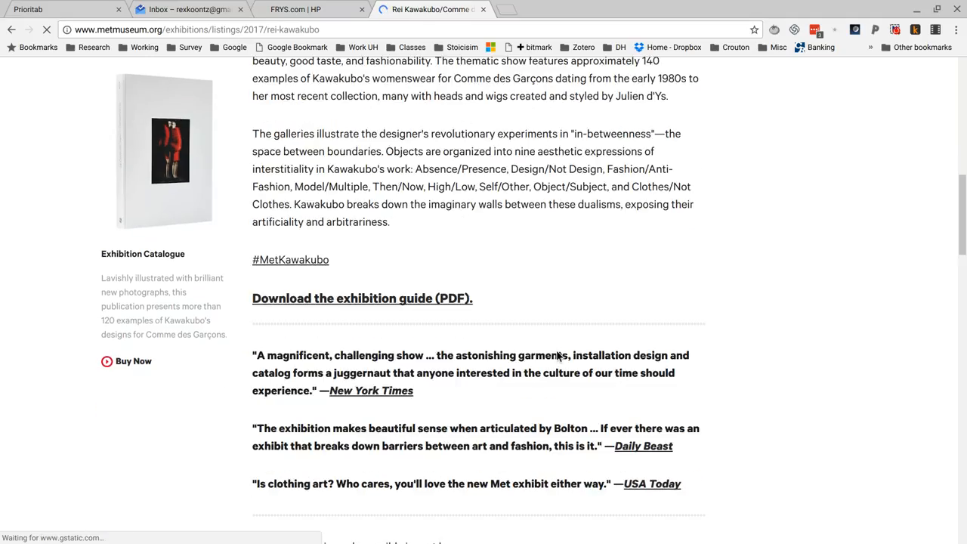
scroll("up", 3)
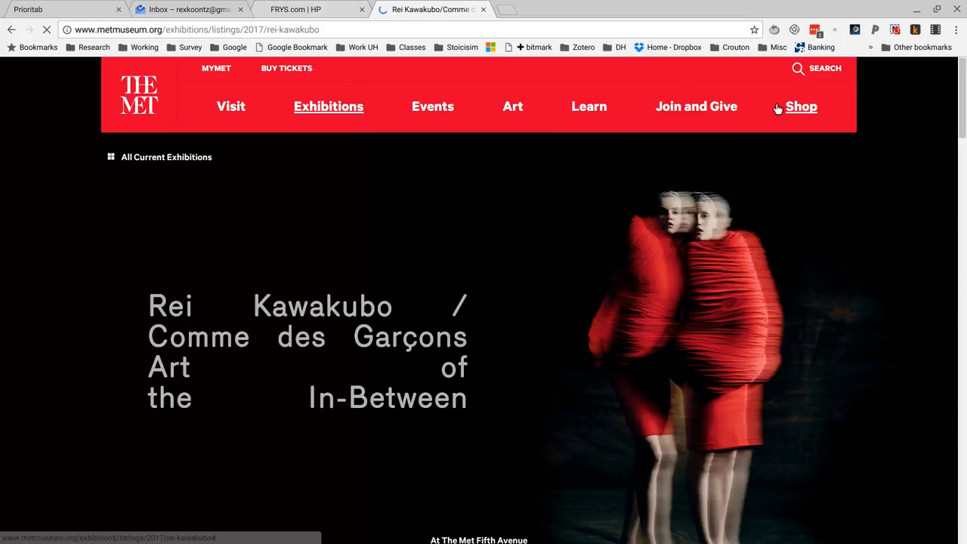
mouse_move(895, 30)
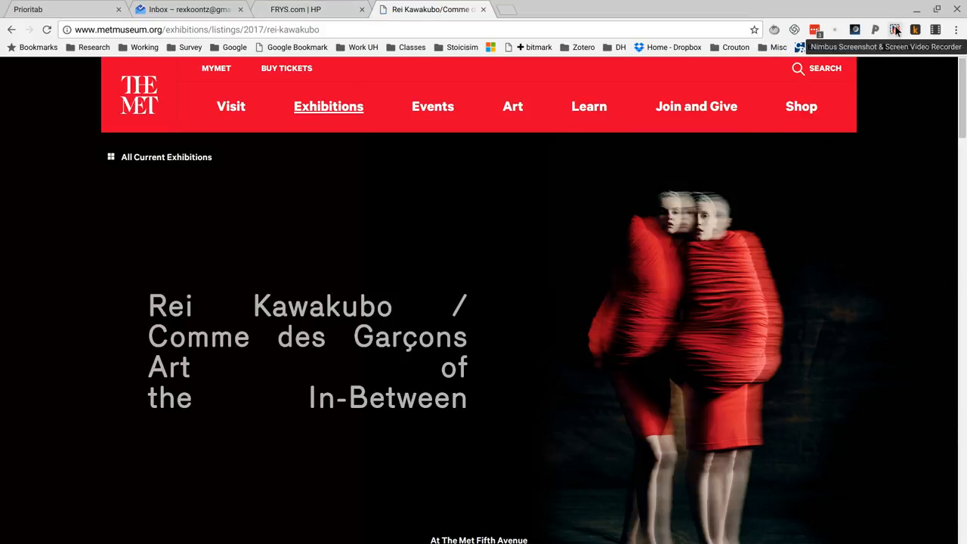
left_click(895, 29)
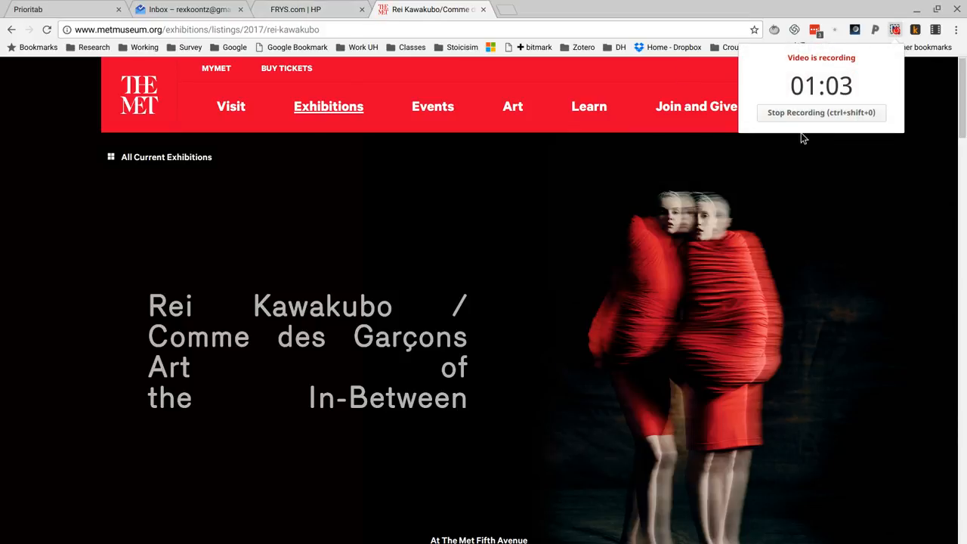